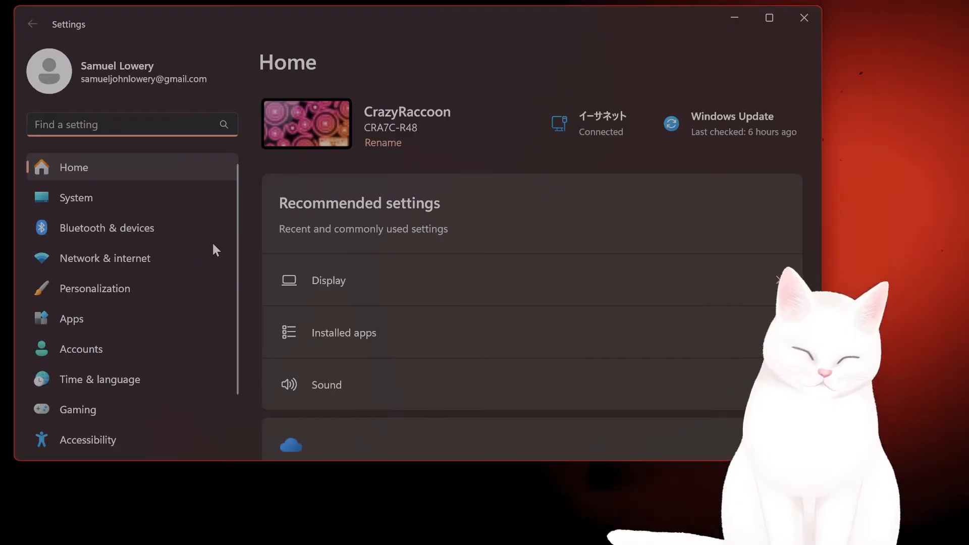
Review English (United States) options and keep it as display language, then close Settings.
{"action": "left_click", "coordinate": [99, 379]}
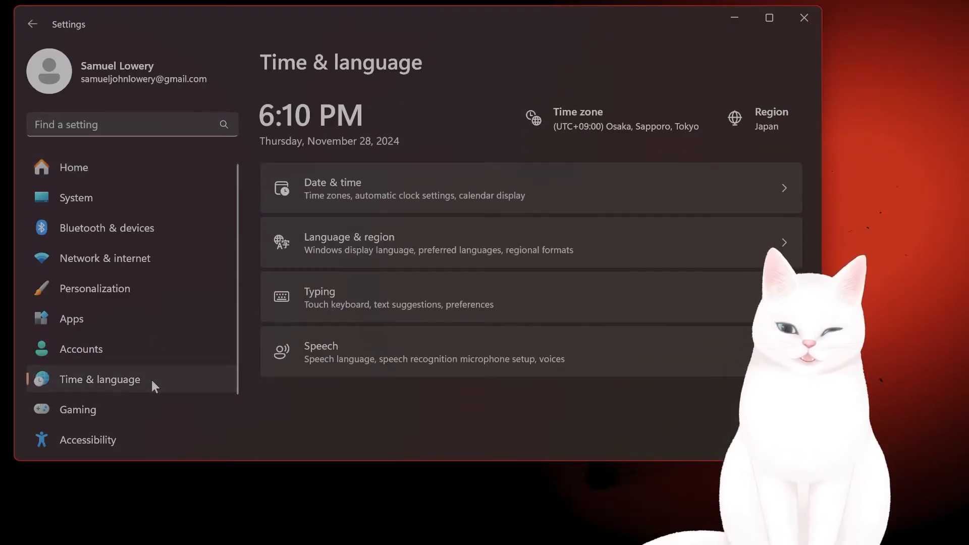
{"action": "mouse_move", "coordinate": [515, 250]}
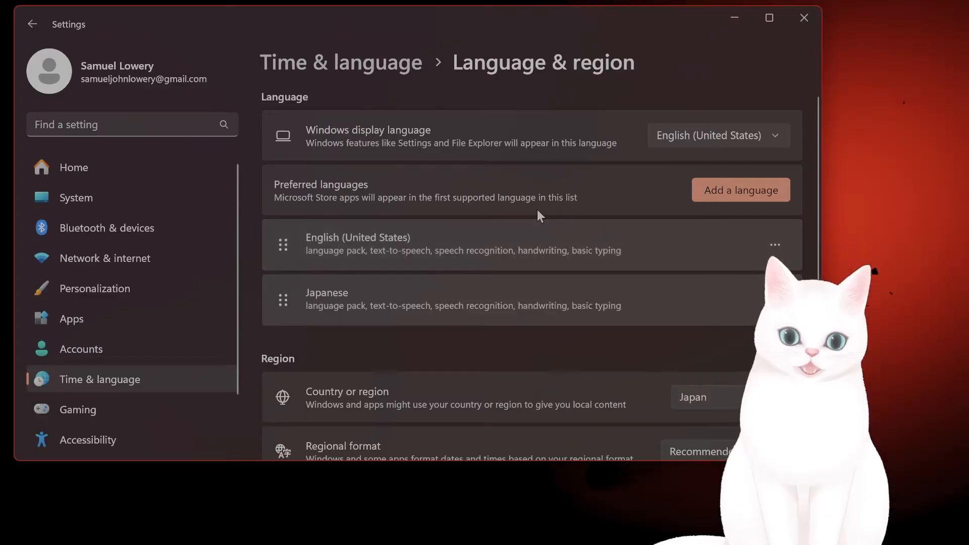
{"action": "mouse_move", "coordinate": [729, 201]}
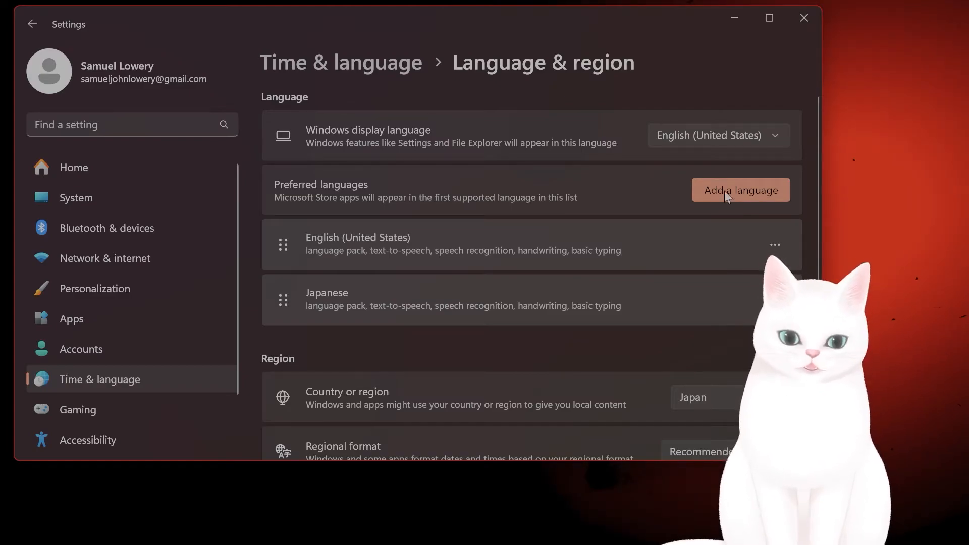
{"action": "mouse_move", "coordinate": [607, 209]}
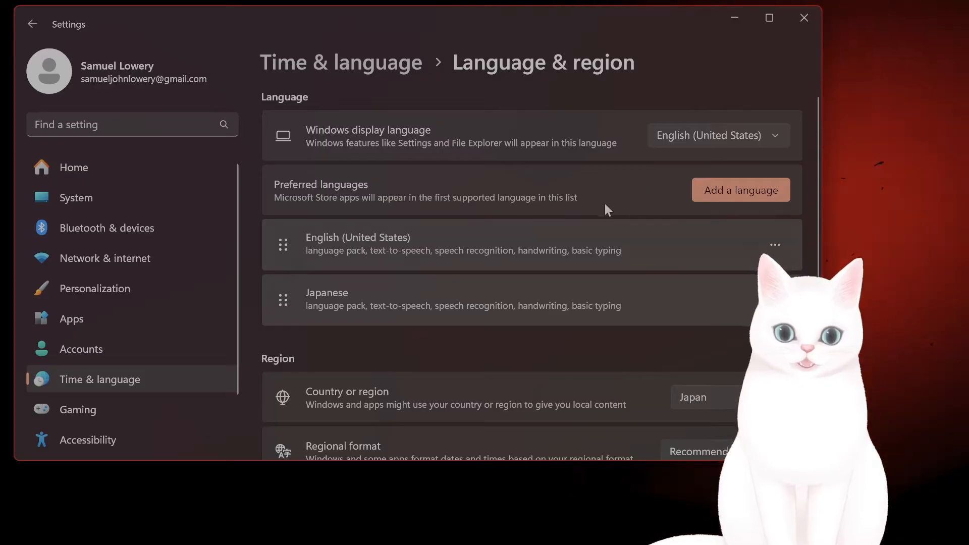
{"action": "left_click", "coordinate": [775, 244]}
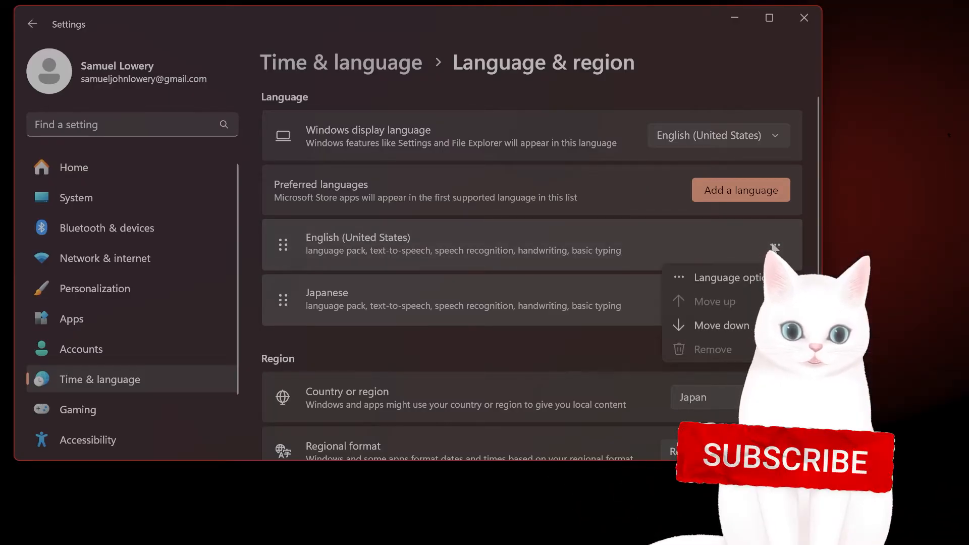
{"action": "left_click", "coordinate": [433, 251]}
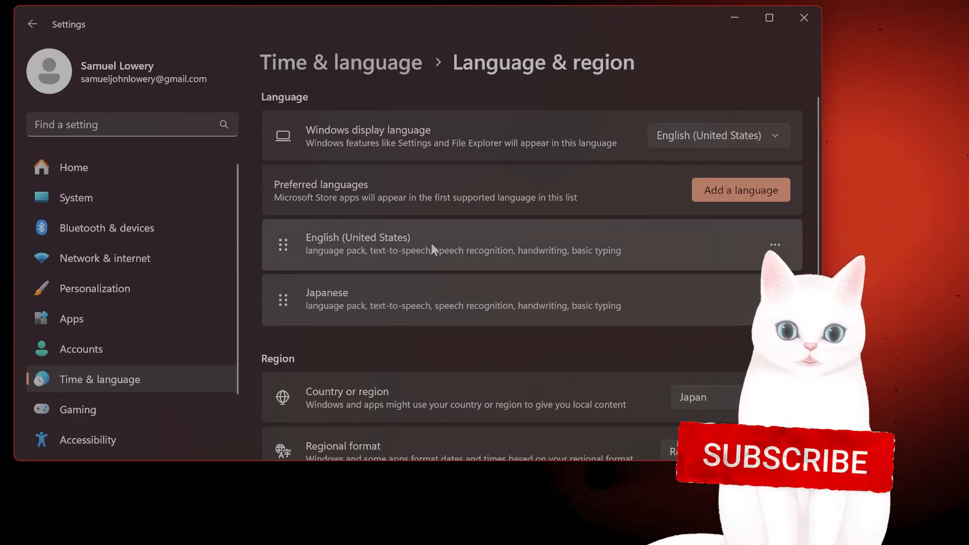
{"action": "left_click", "coordinate": [718, 134]}
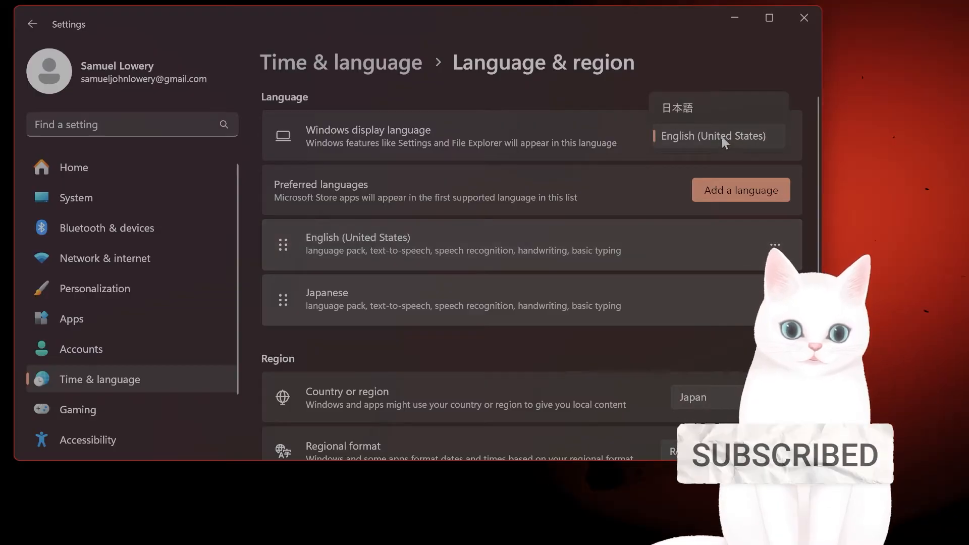
{"action": "left_click", "coordinate": [711, 135]}
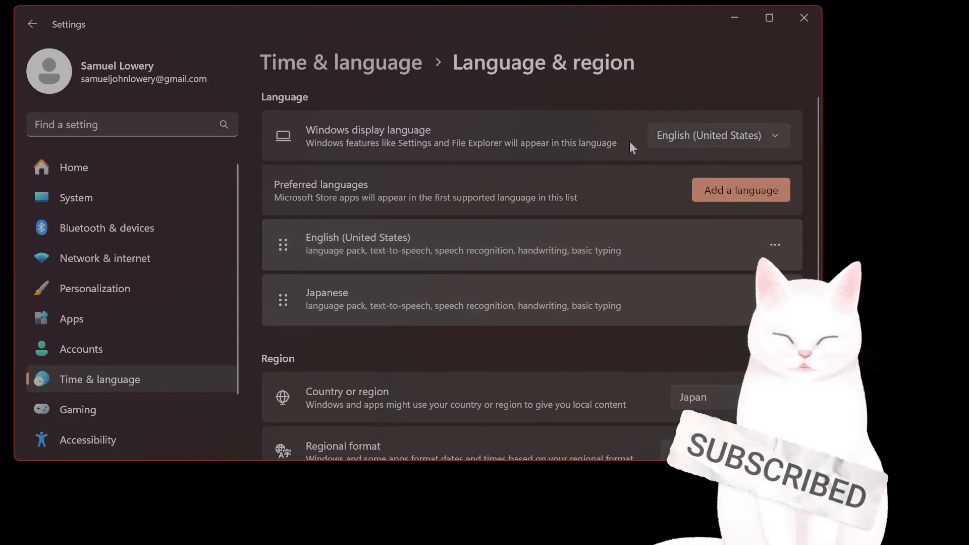
{"action": "left_click", "coordinate": [803, 18]}
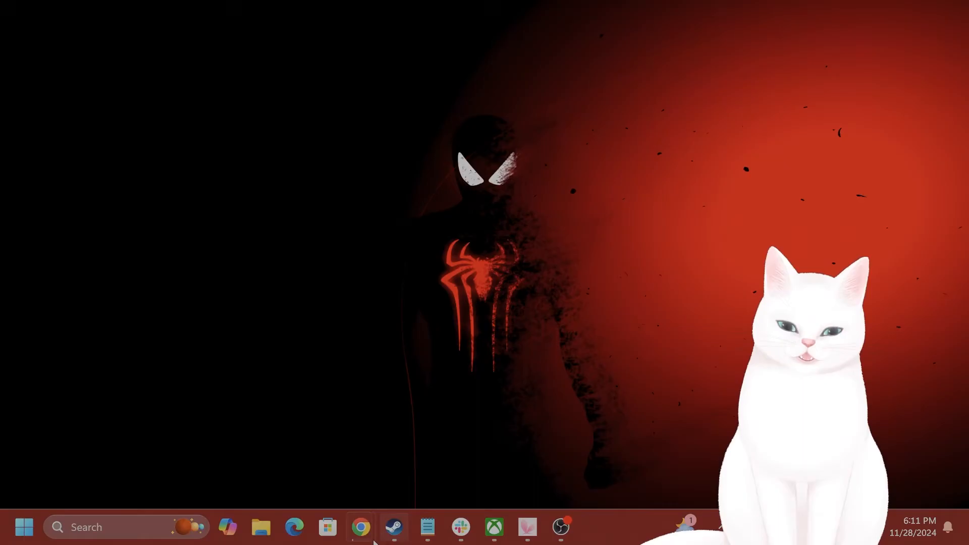
Launch the Xbox app and bring up Call of Duty's context menu.
{"action": "left_click", "coordinate": [492, 526]}
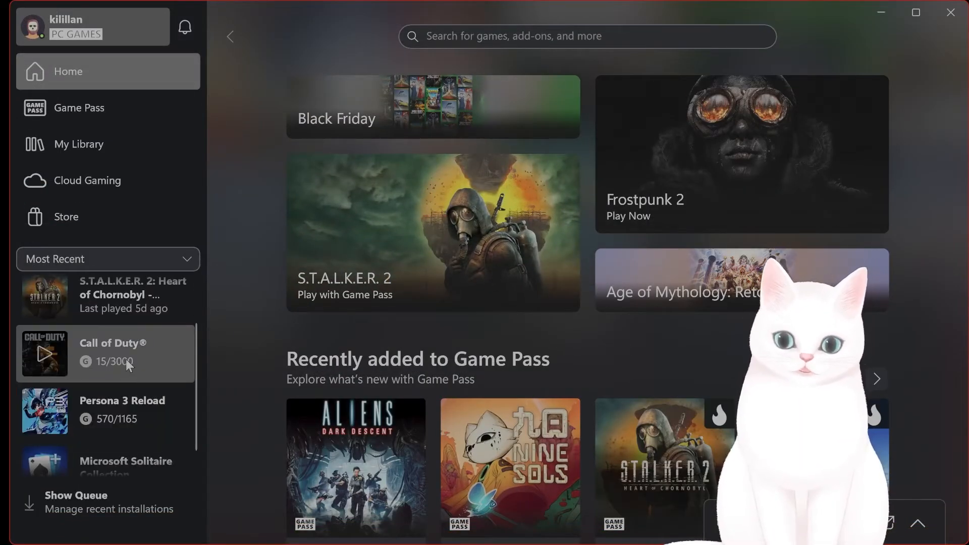
{"action": "right_click", "coordinate": [107, 353]}
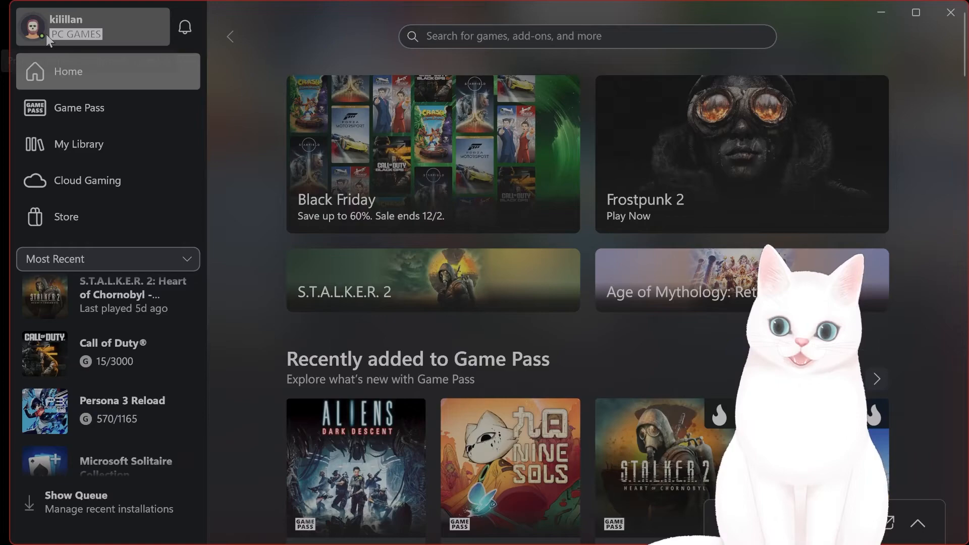
{"action": "mouse_move", "coordinate": [49, 40]}
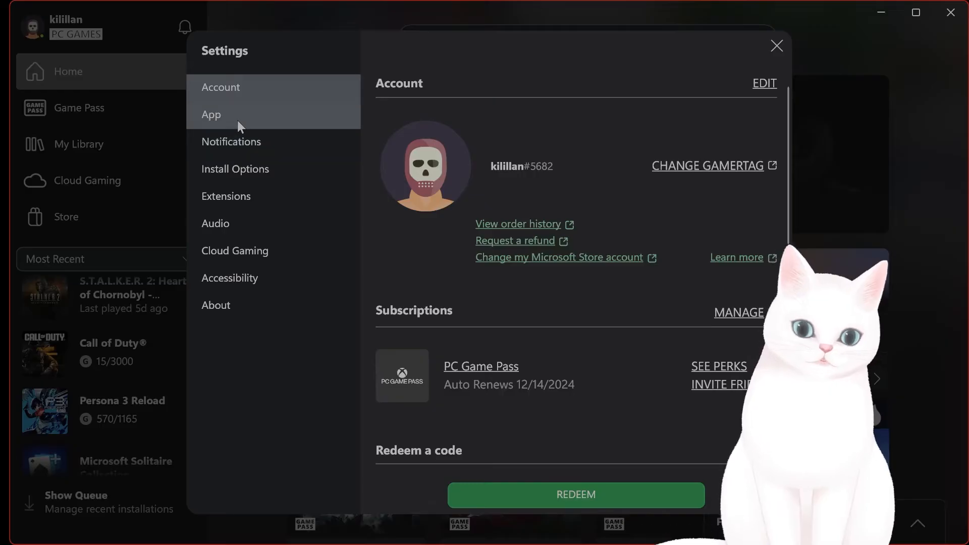
{"action": "mouse_move", "coordinate": [265, 149]}
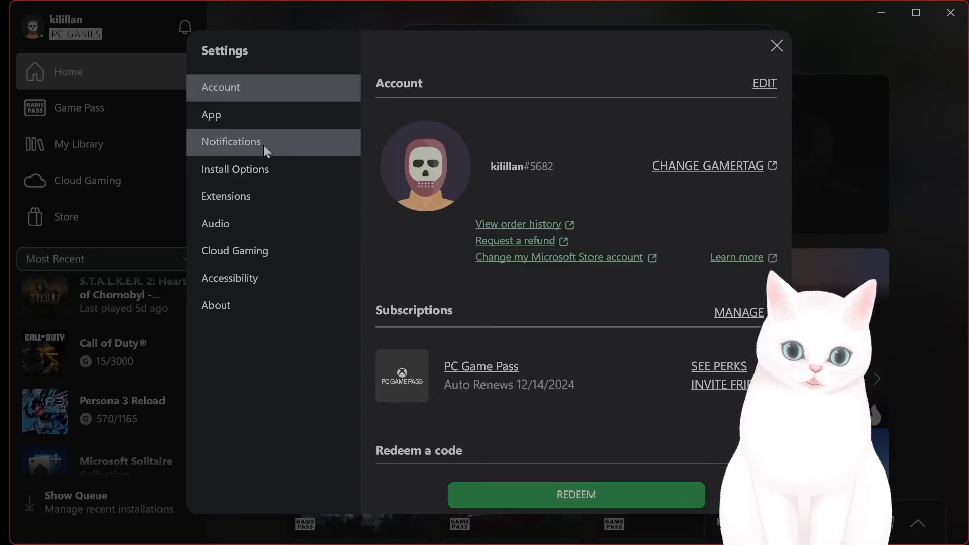
View the App startup settings and Account details, then close Xbox settings.
{"action": "left_click", "coordinate": [211, 114]}
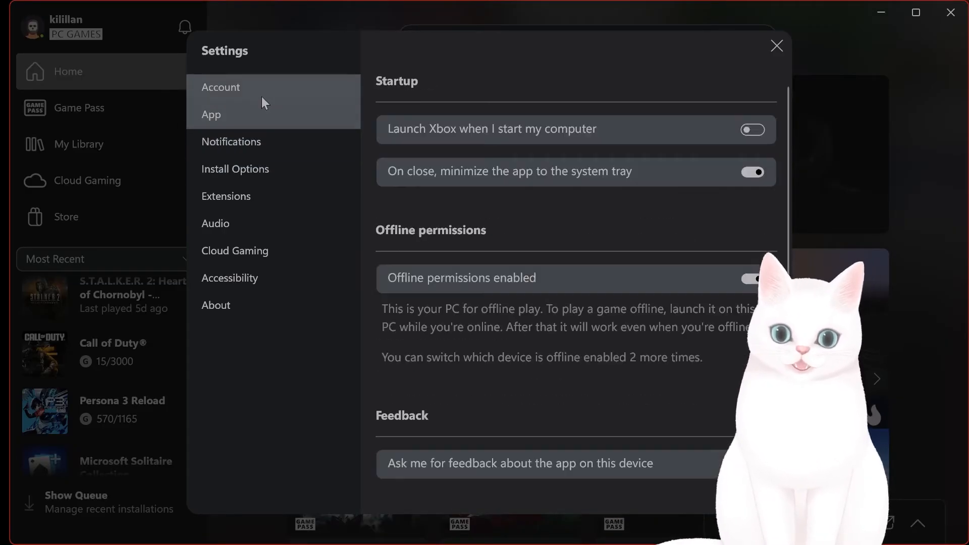
{"action": "left_click", "coordinate": [220, 88]}
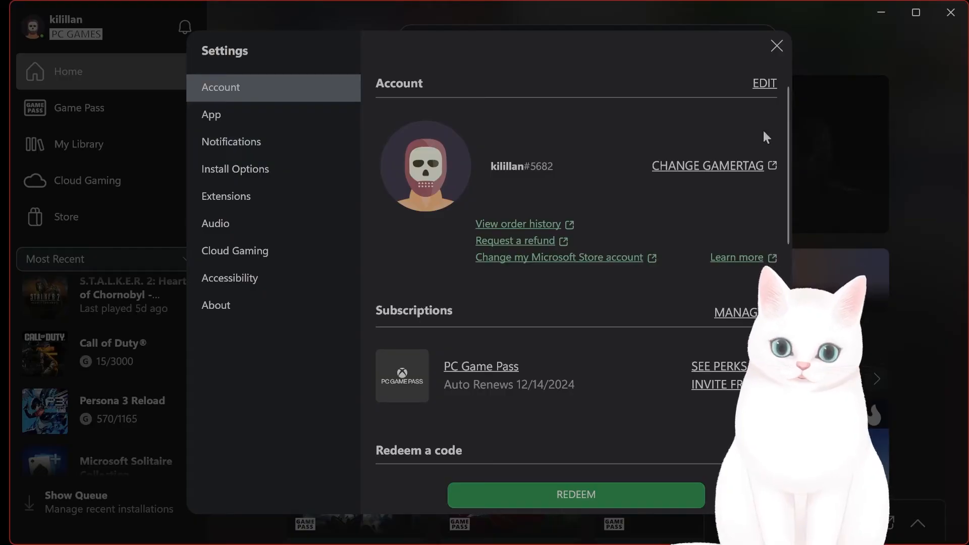
{"action": "left_click", "coordinate": [777, 45]}
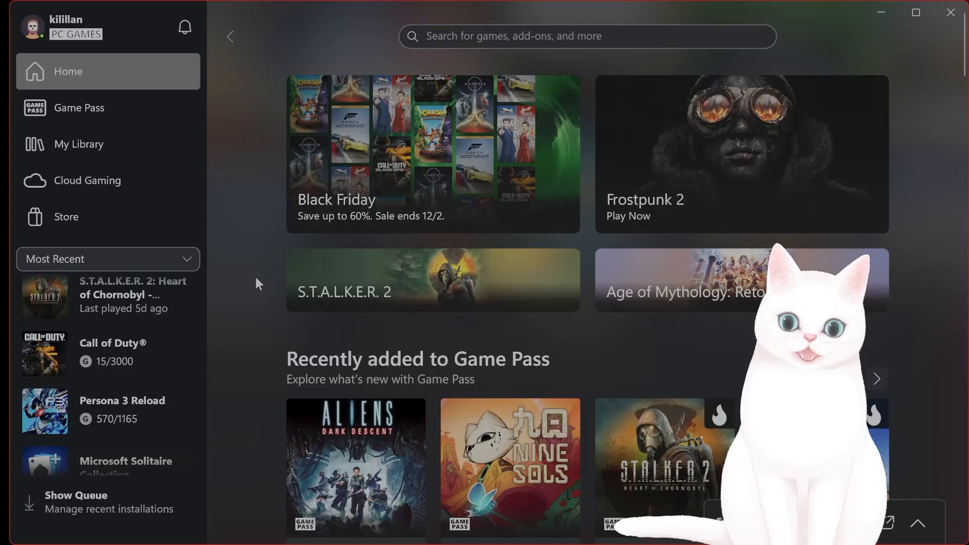
{"action": "mouse_move", "coordinate": [123, 361]}
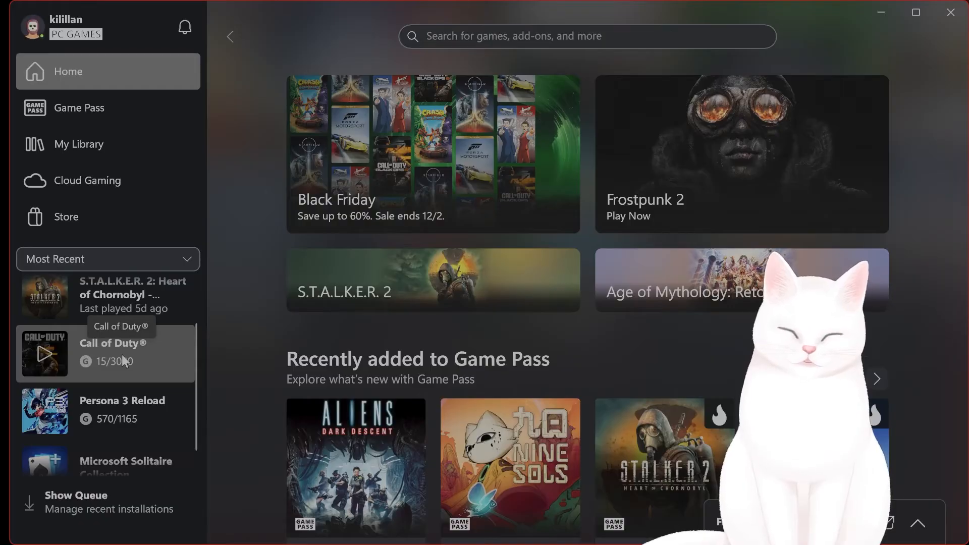
{"action": "mouse_move", "coordinate": [881, 11]}
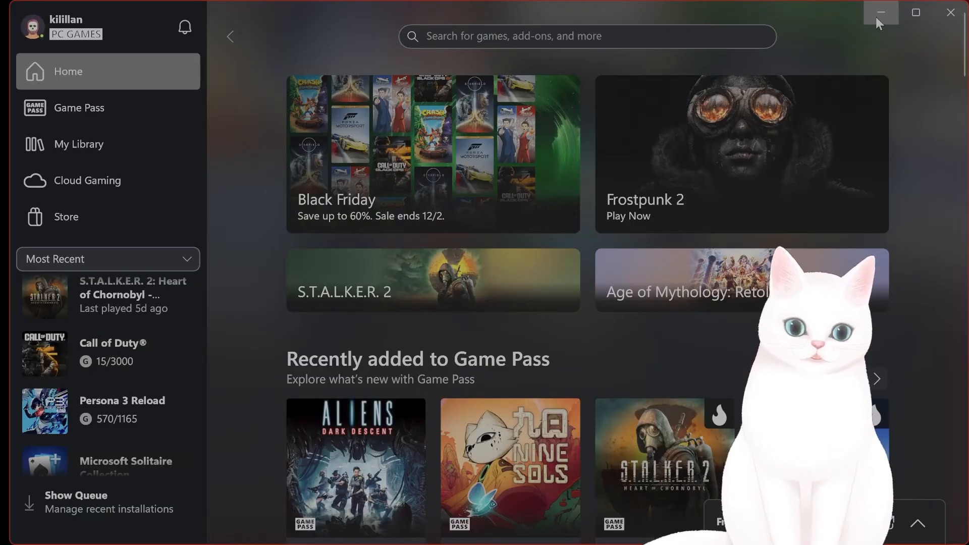
Minimize the Xbox app to show the desktop.
{"action": "left_click", "coordinate": [880, 12]}
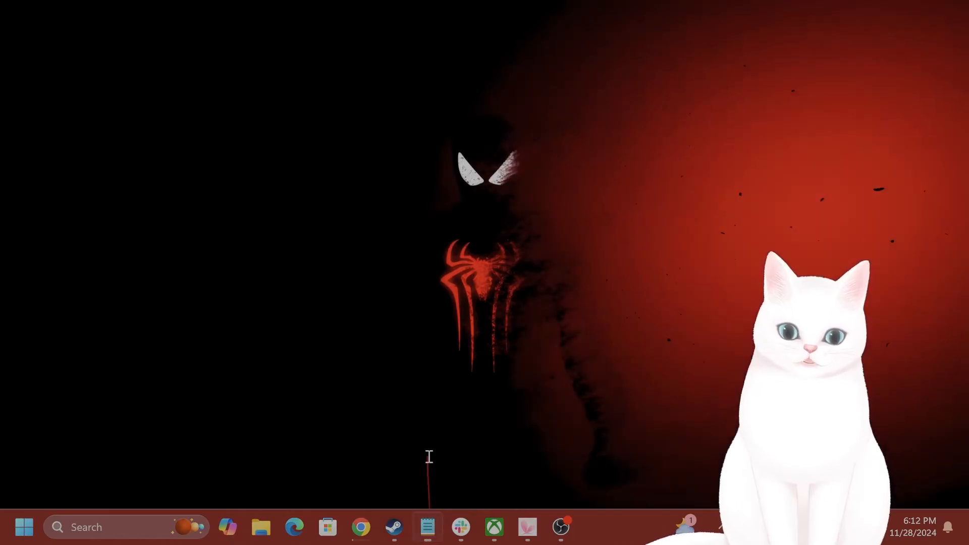
Check the Content.zip link in Notepad, then browse to Call of Duty's XboxGames install folder.
{"action": "left_click", "coordinate": [427, 527]}
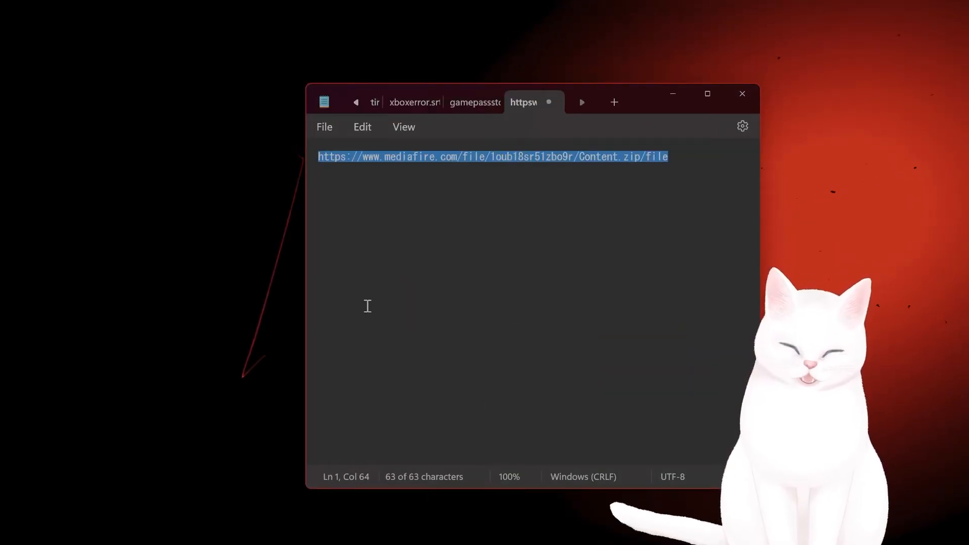
{"action": "mouse_move", "coordinate": [642, 181]}
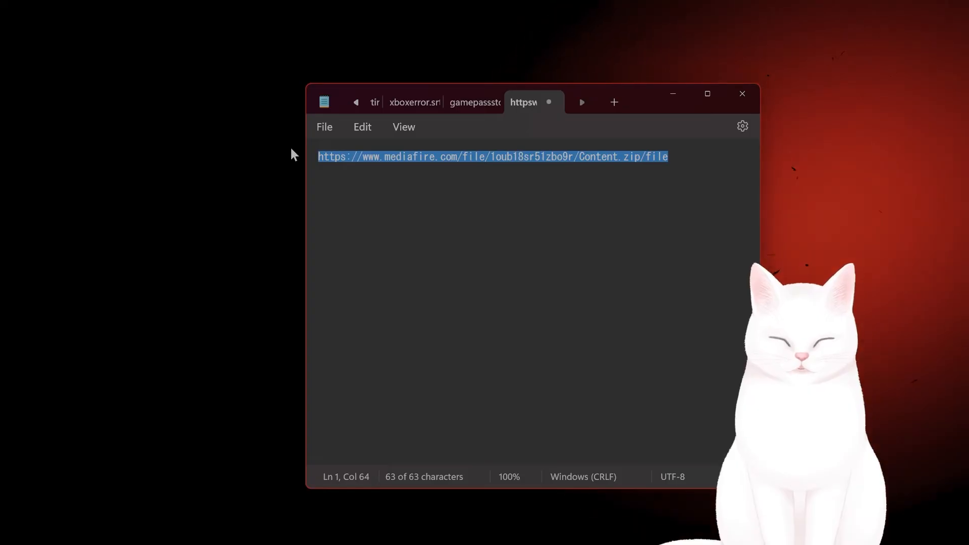
{"action": "left_click", "coordinate": [492, 527]}
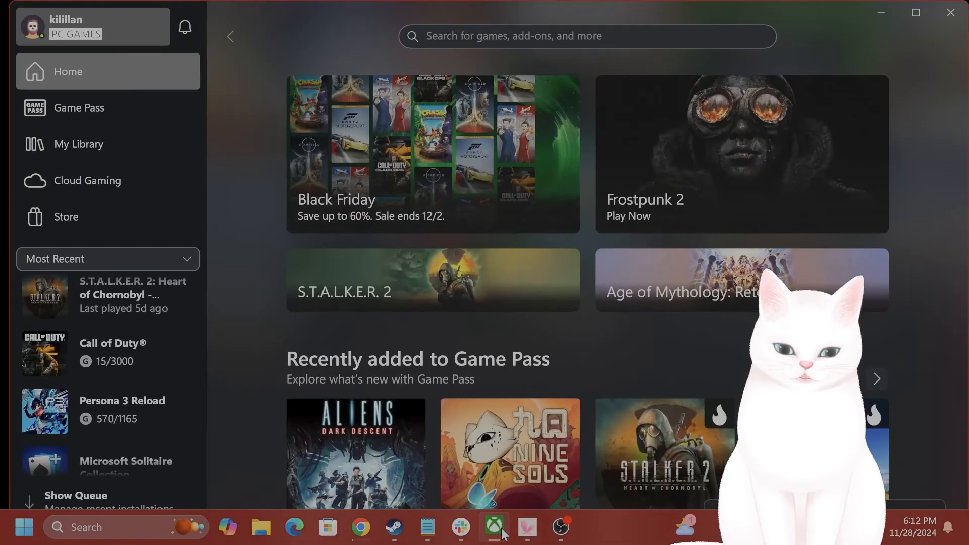
{"action": "left_click", "coordinate": [111, 353]}
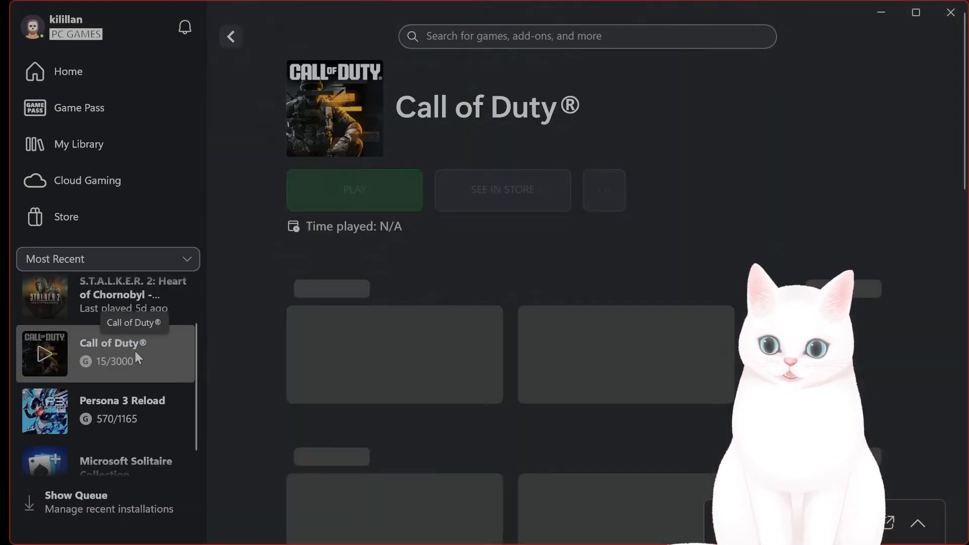
{"action": "left_click", "coordinate": [603, 190]}
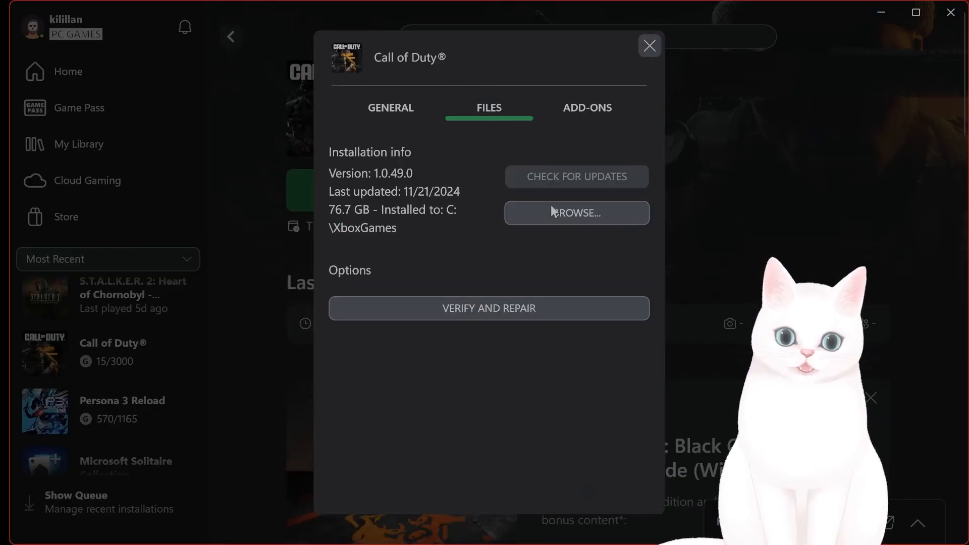
{"action": "left_click", "coordinate": [576, 213]}
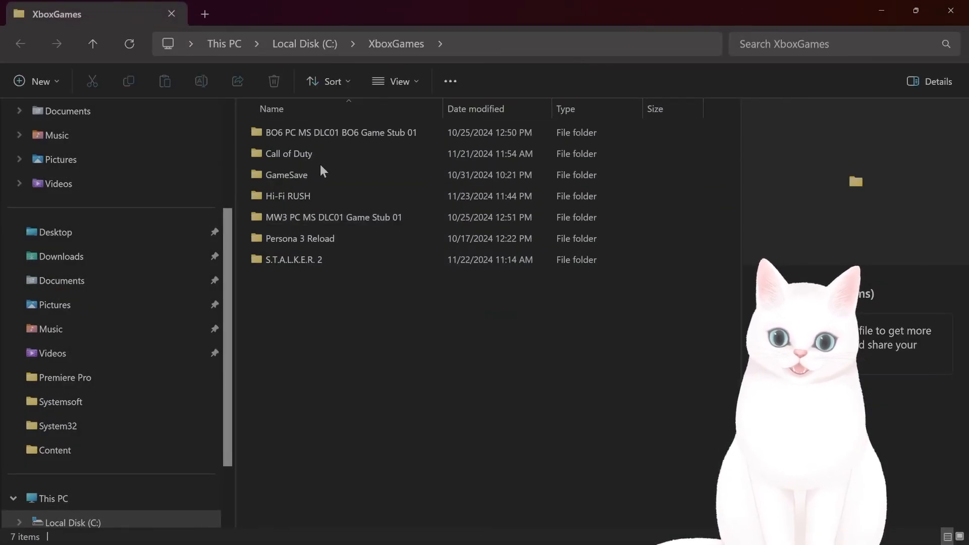
Open the Call of Duty folder and start Verify and Repair in the Xbox app.
{"action": "double_click", "coordinate": [288, 154]}
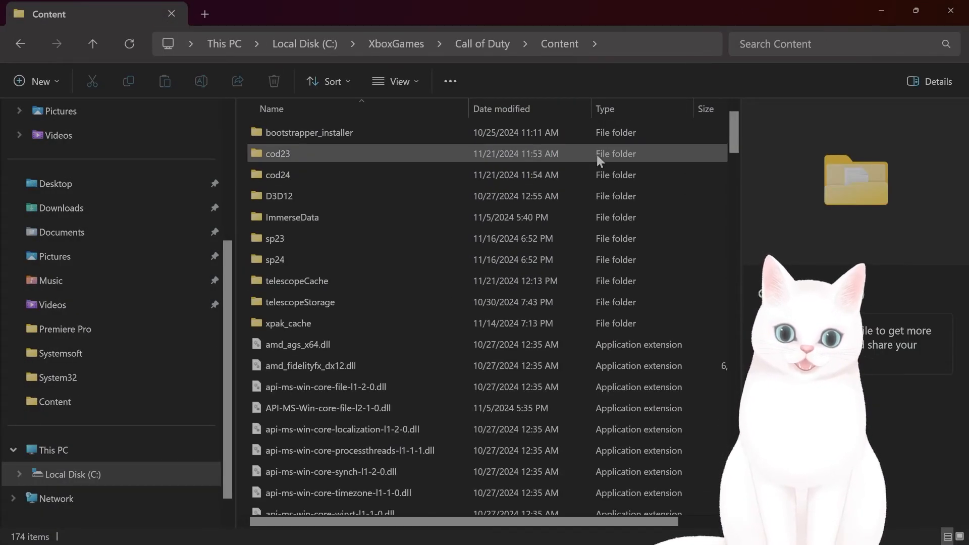
{"action": "left_click", "coordinate": [342, 429]}
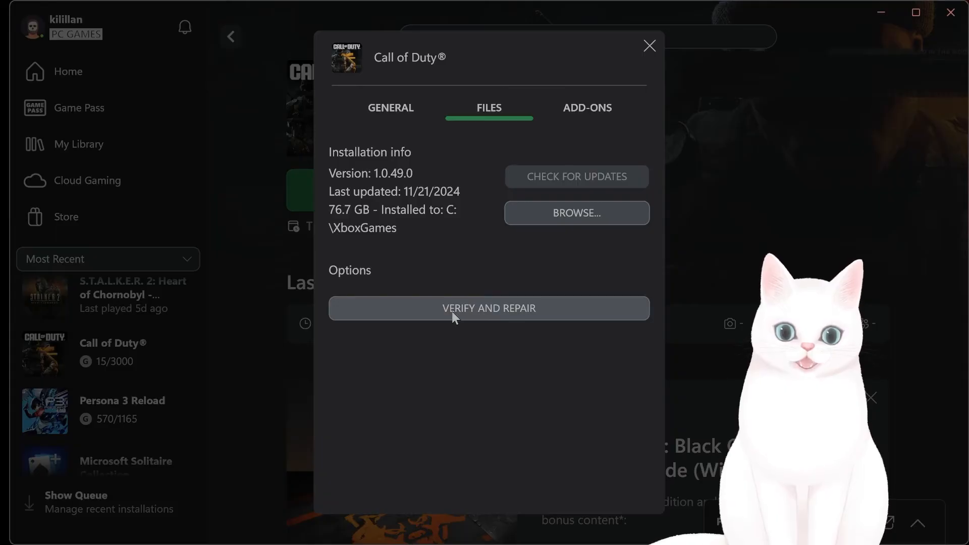
{"action": "left_click", "coordinate": [648, 46]}
{"action": "type", "text": "se"}
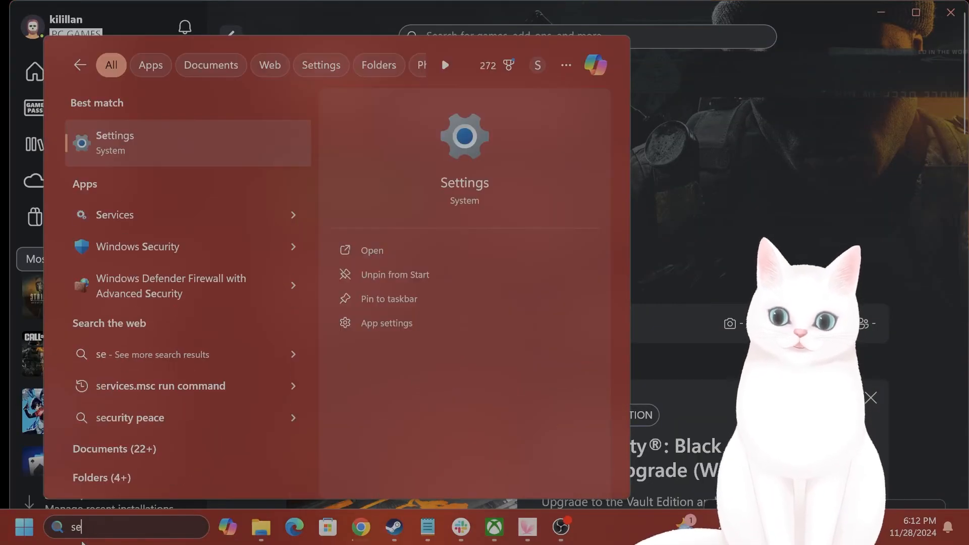
Open Installed apps and scroll to Call of Duty's repair, reset and uninstall options.
{"action": "left_click", "coordinate": [372, 250]}
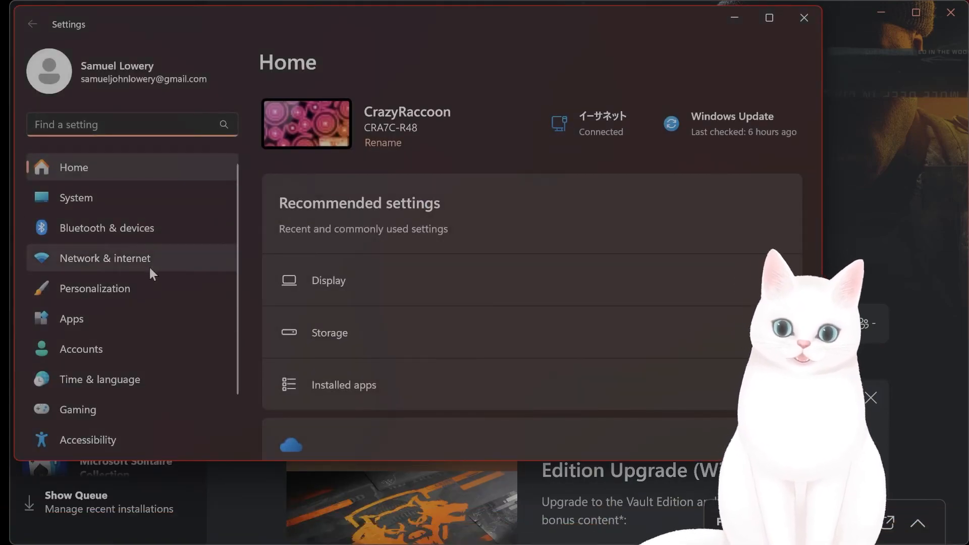
{"action": "left_click", "coordinate": [343, 385]}
{"action": "type", "text": "c"}
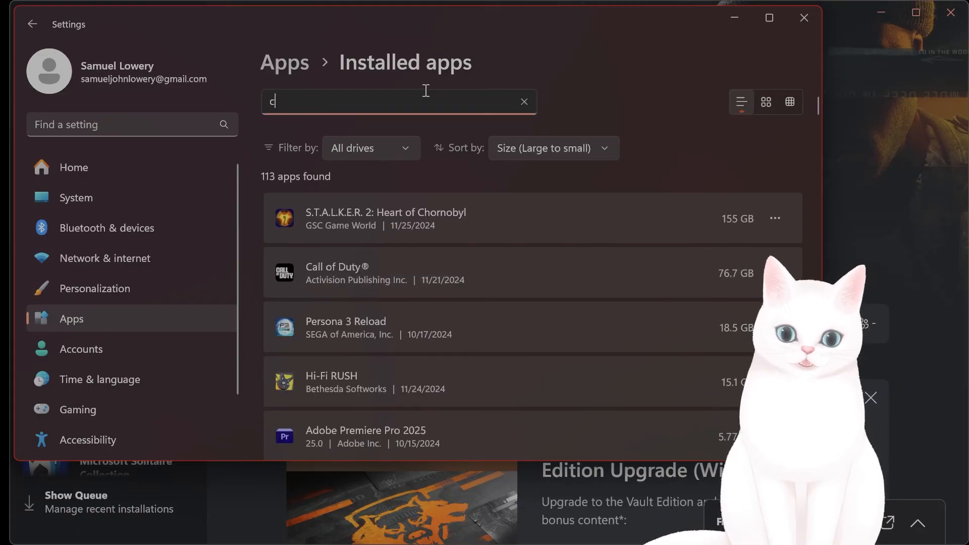
{"action": "type", "text": "all"}
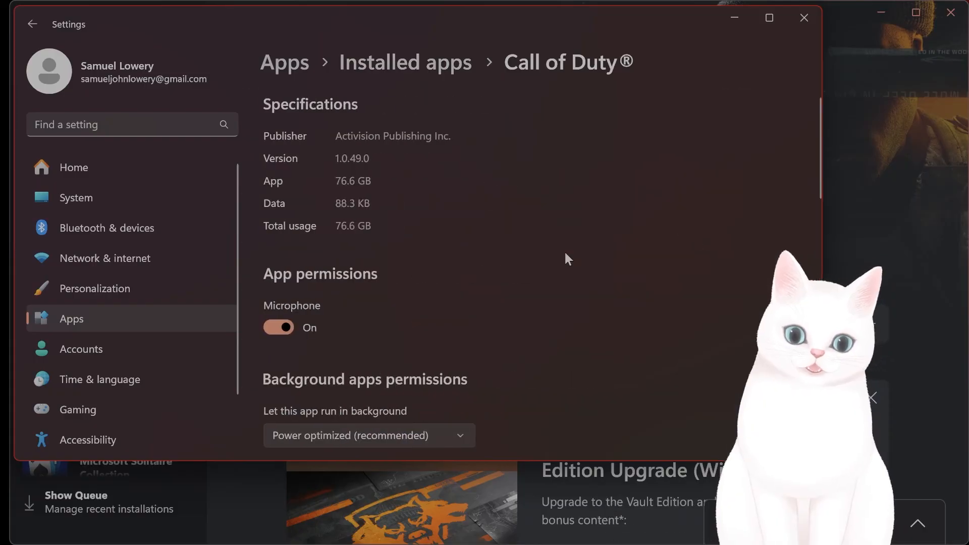
{"action": "scroll", "scroll_direction": "down", "scroll_amount": 3}
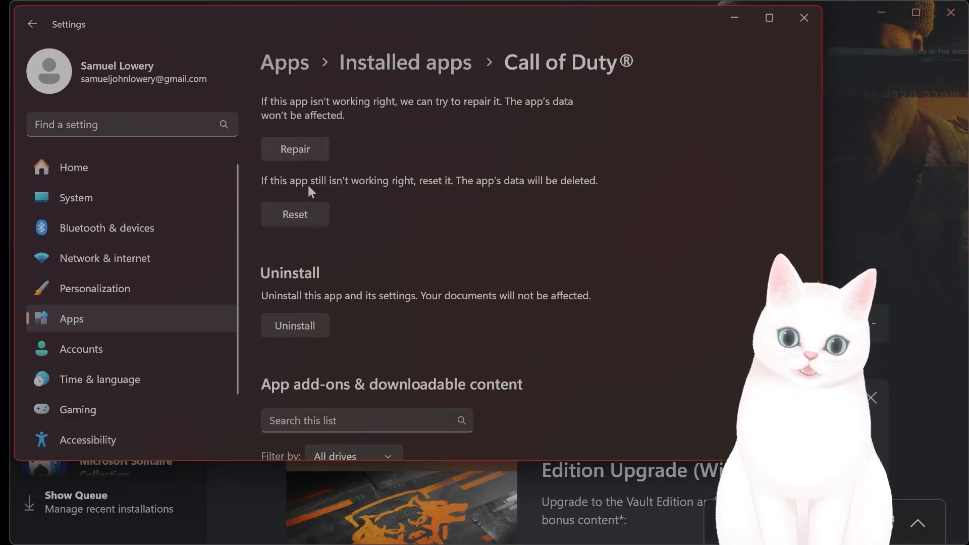